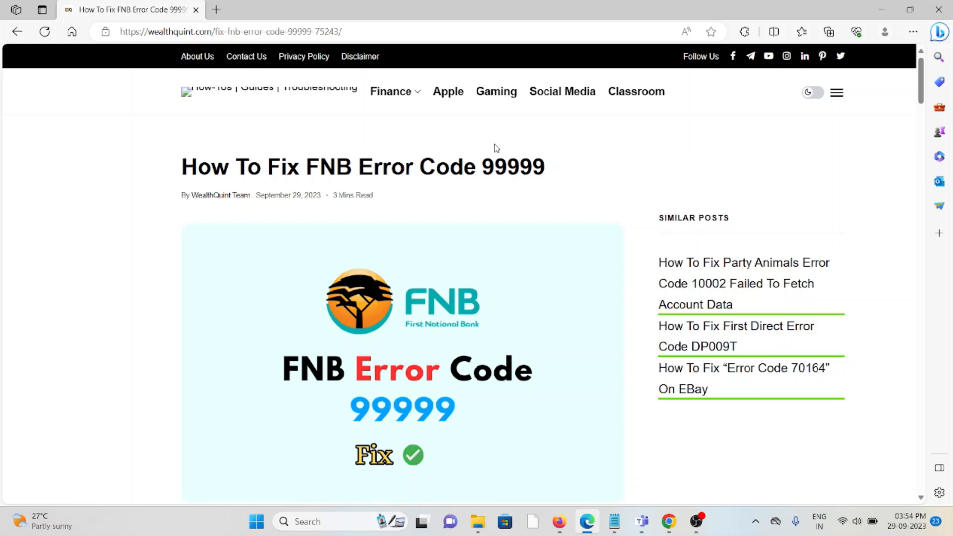
mouse_move(507, 141)
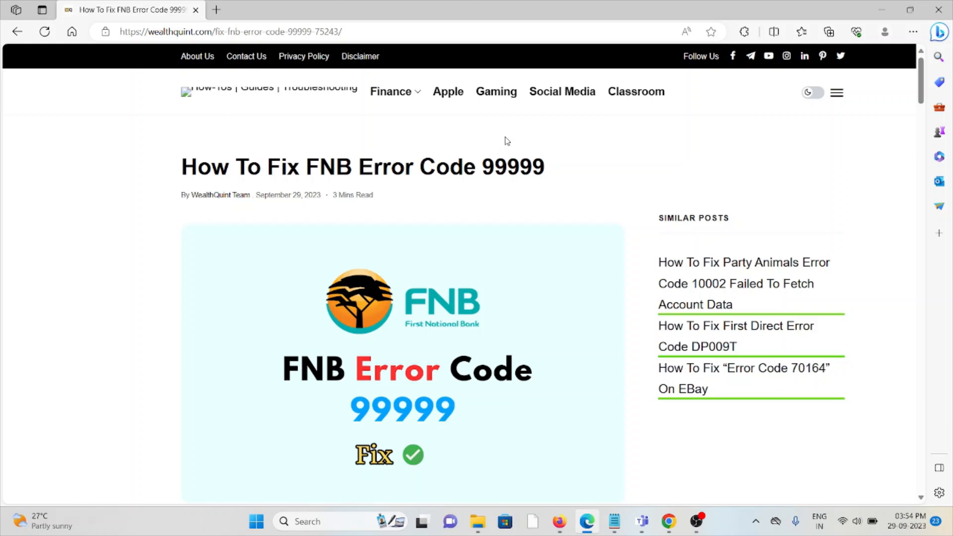
Scroll past the banner image through the introduction to the 'What Causes FNB Error Code 99999' heading
scroll(down, 3)
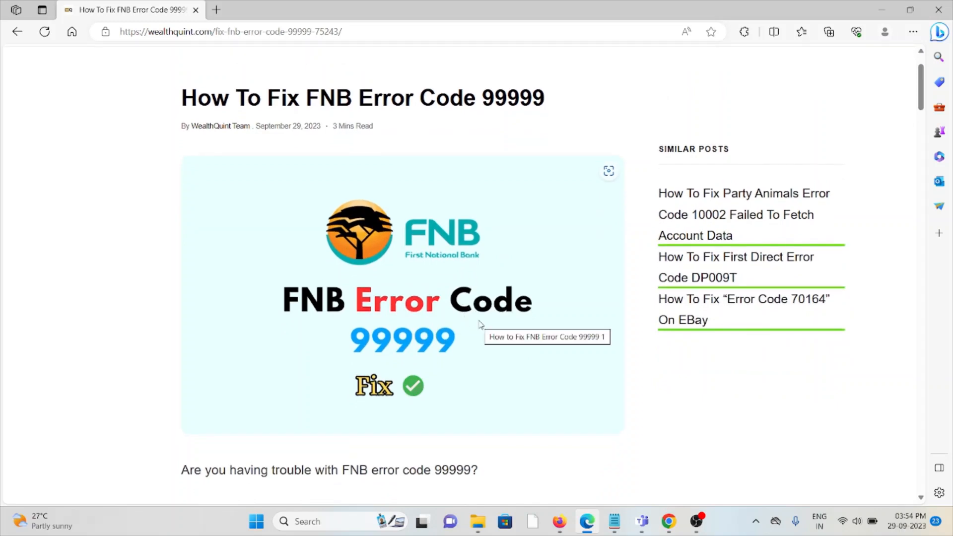
mouse_move(458, 320)
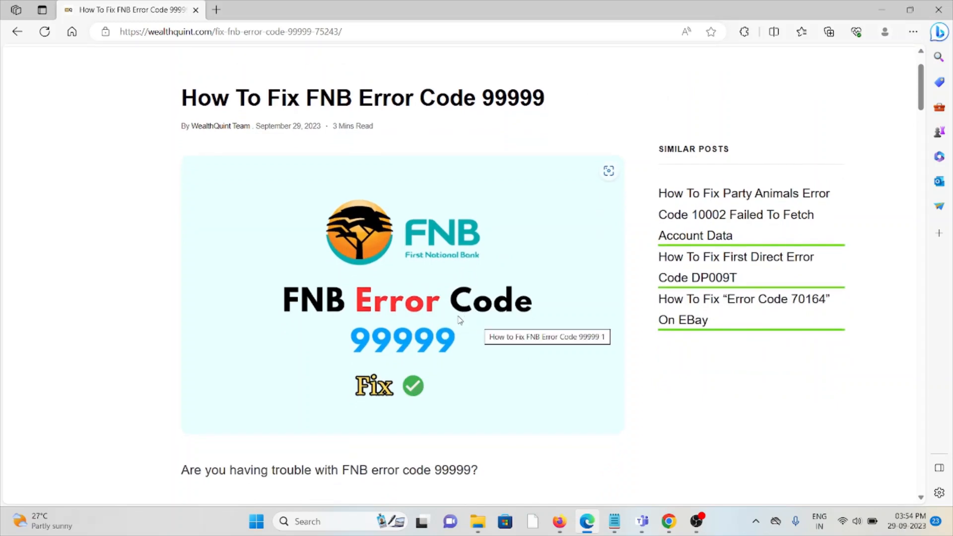
mouse_move(451, 313)
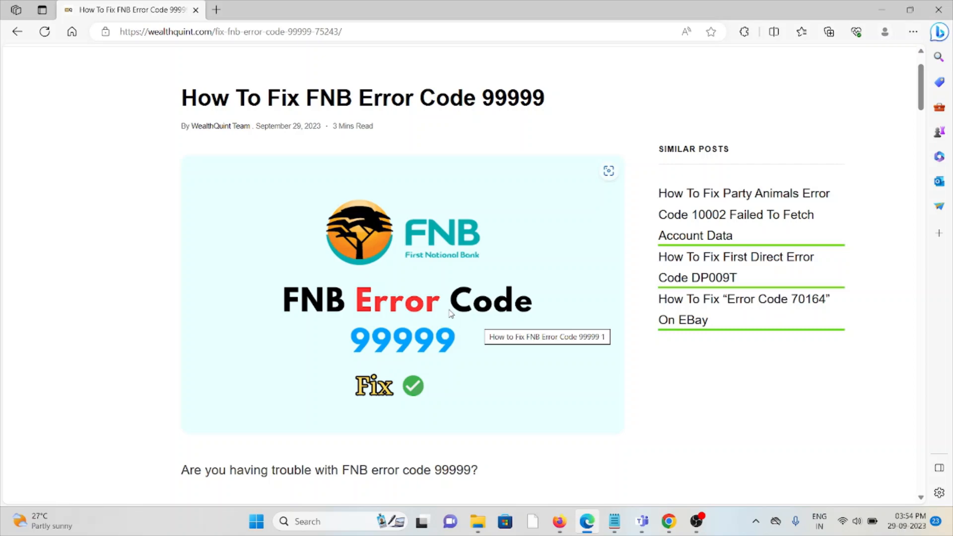
mouse_move(440, 307)
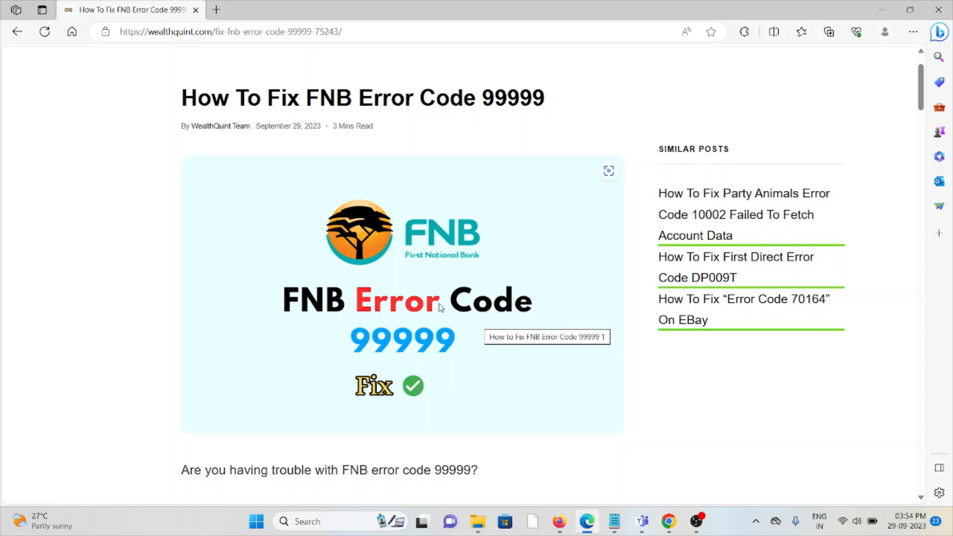
scroll(down, 3)
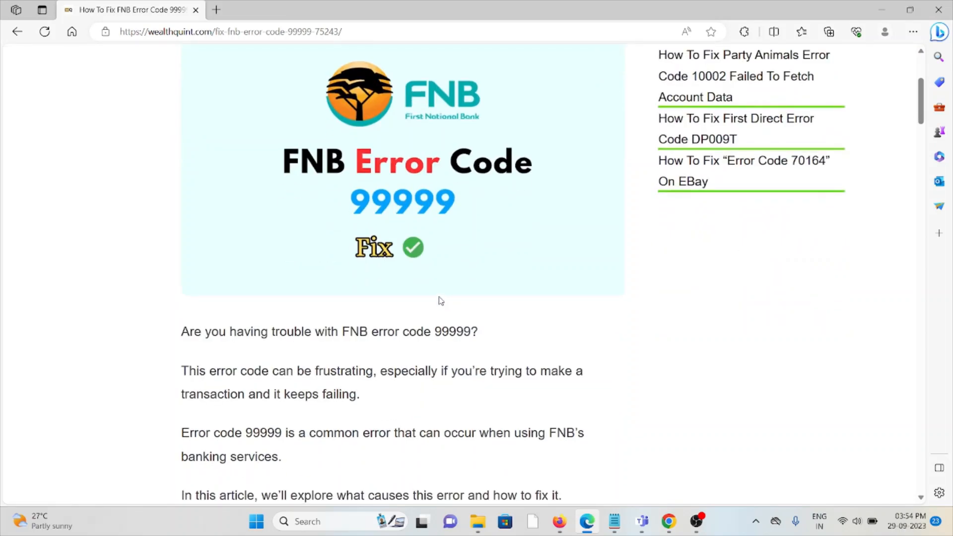
mouse_move(459, 291)
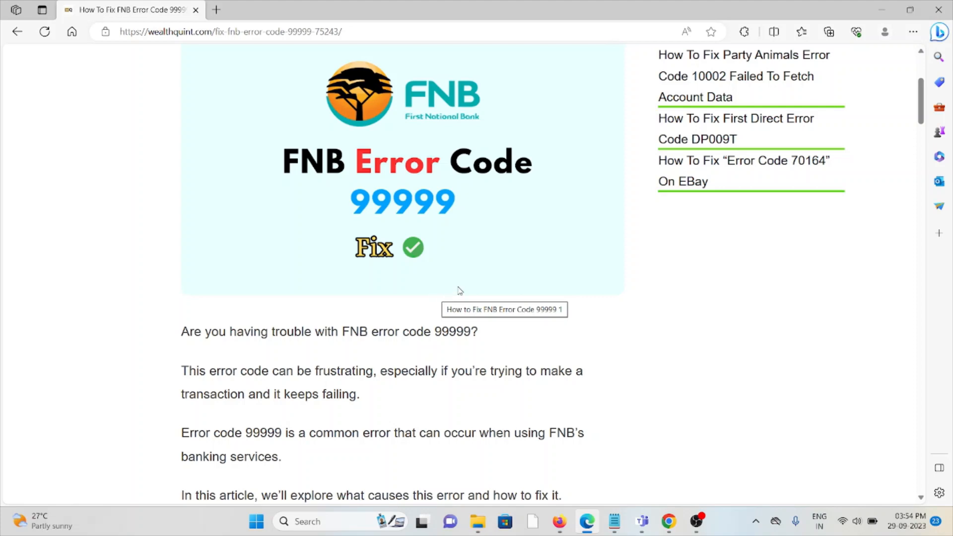
scroll(down, 3)
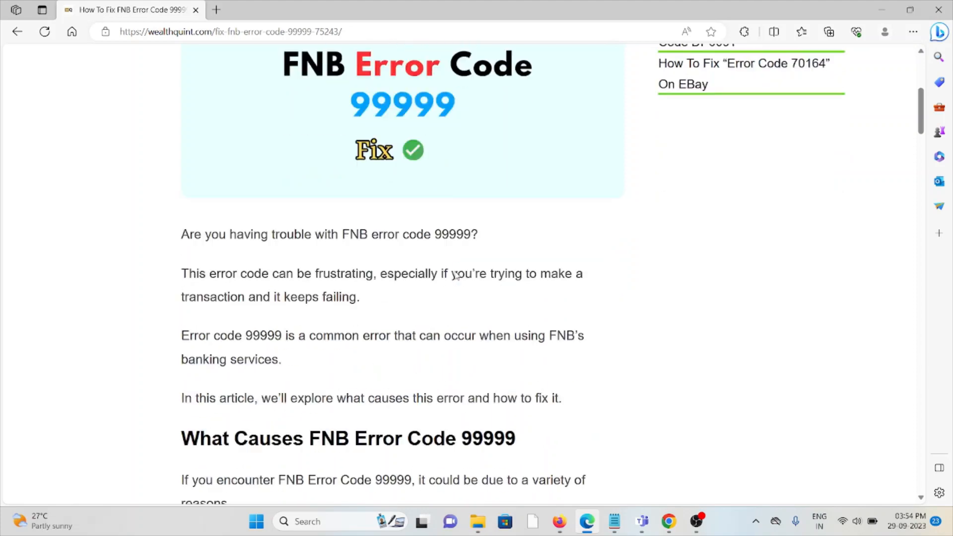
scroll(down, 3)
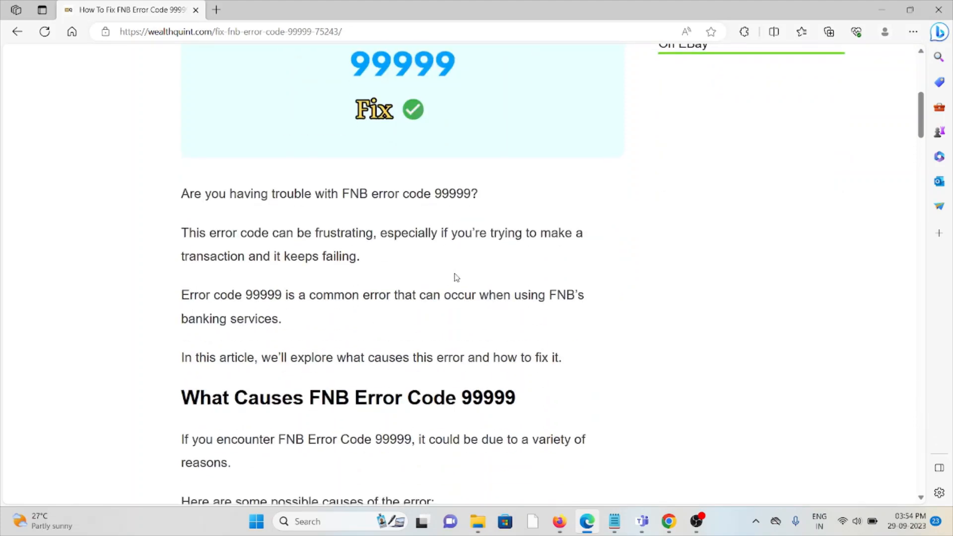
mouse_move(453, 284)
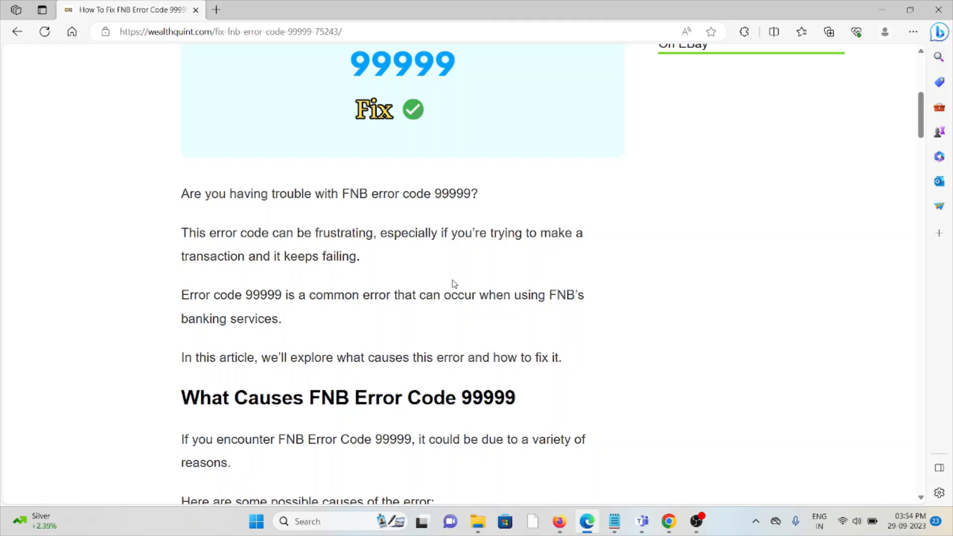
mouse_move(508, 263)
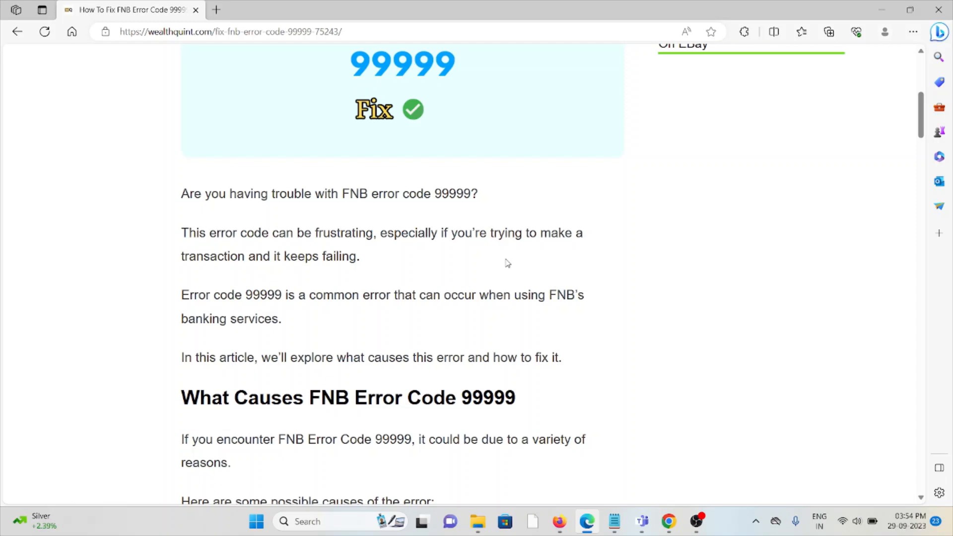
Scroll through causes 1–5, ending at Account Hold Or Freeze and the 'How To Fix' heading
scroll(down, 3)
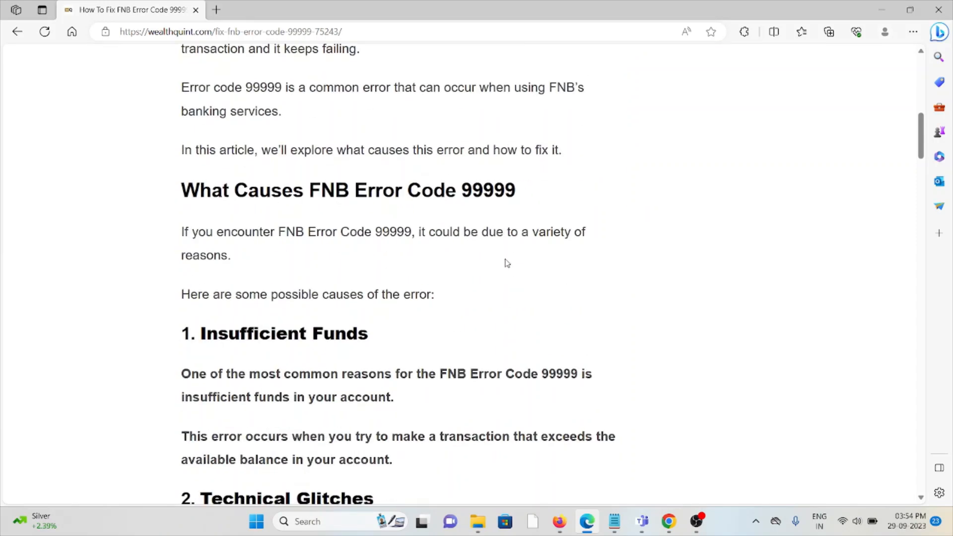
mouse_move(510, 252)
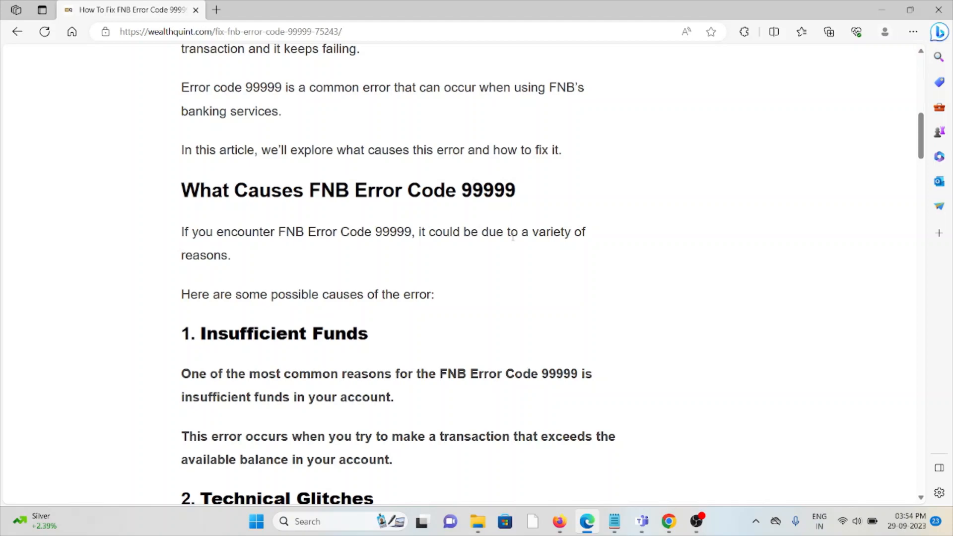
scroll(down, 3)
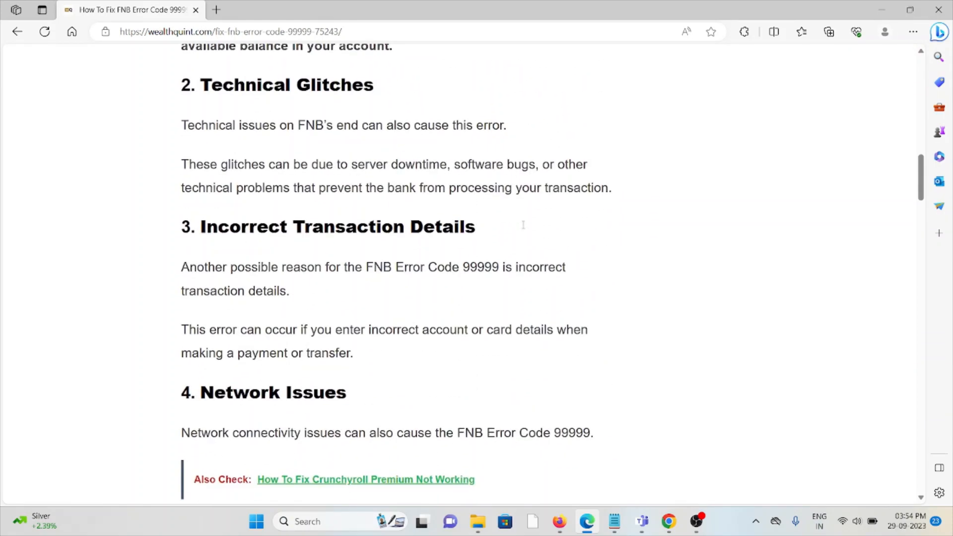
mouse_move(499, 282)
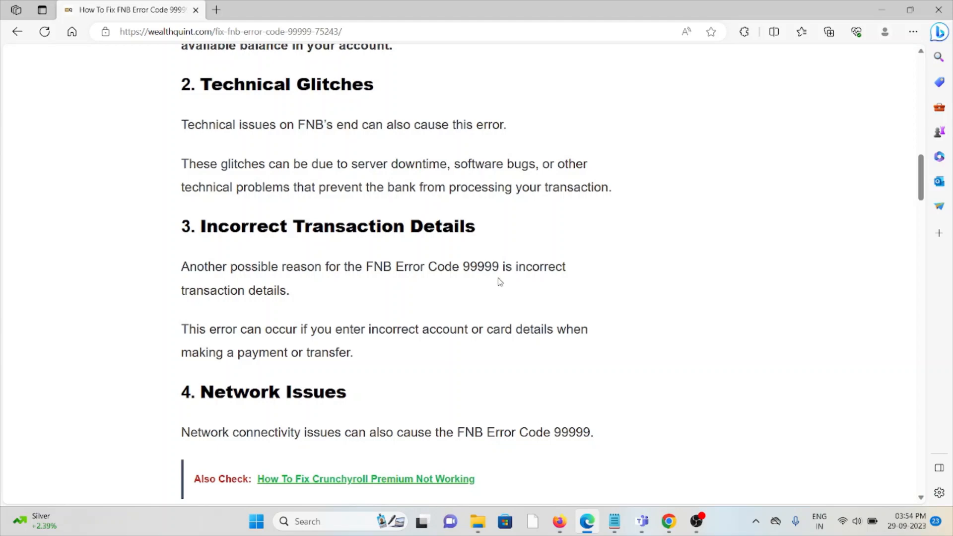
scroll(down, 3)
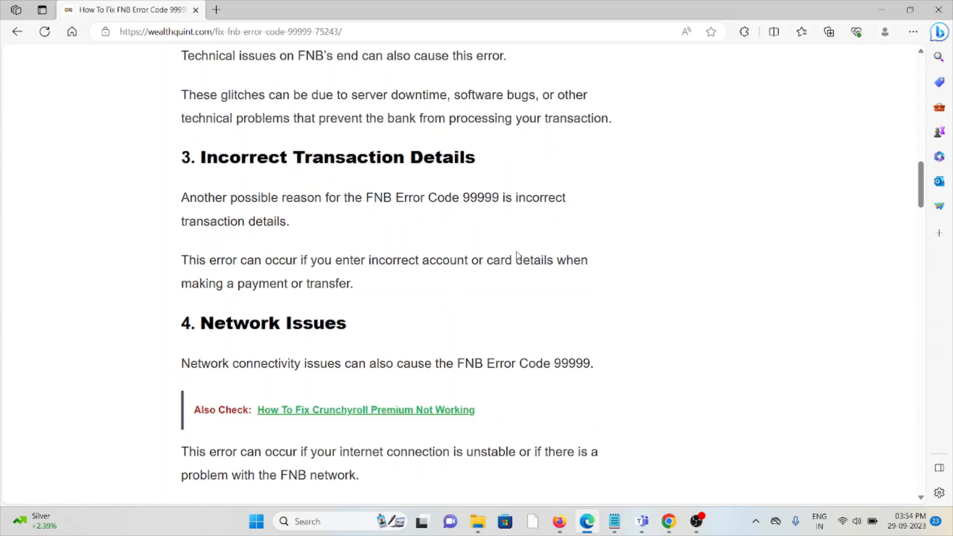
scroll(down, 3)
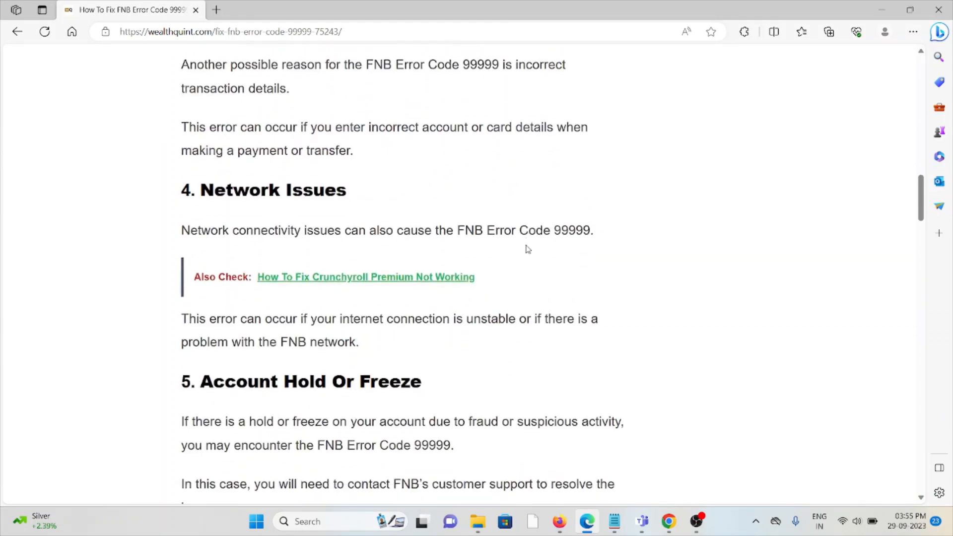
scroll(down, 3)
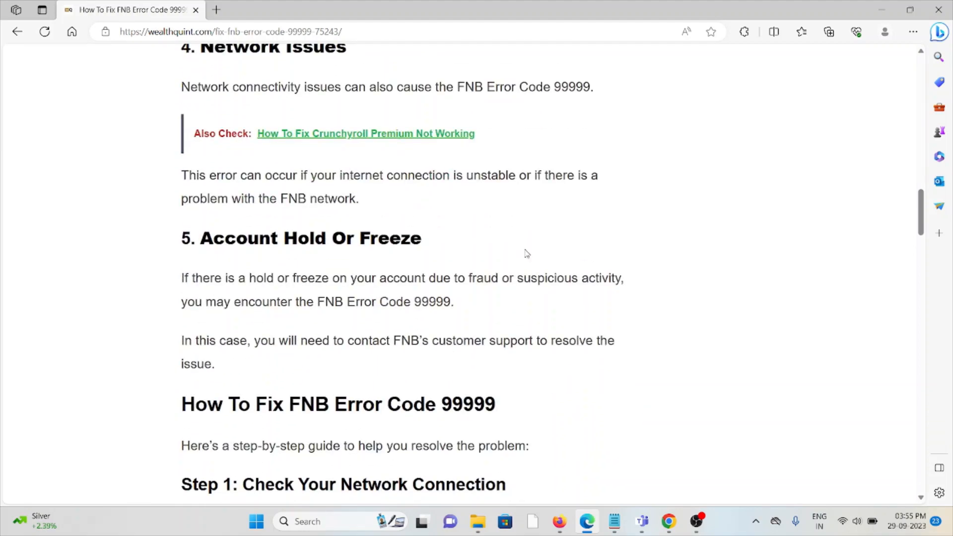
Scroll through Step 1: Check Your Network Connection to the start of Step 2: Retry The Transaction
scroll(down, 3)
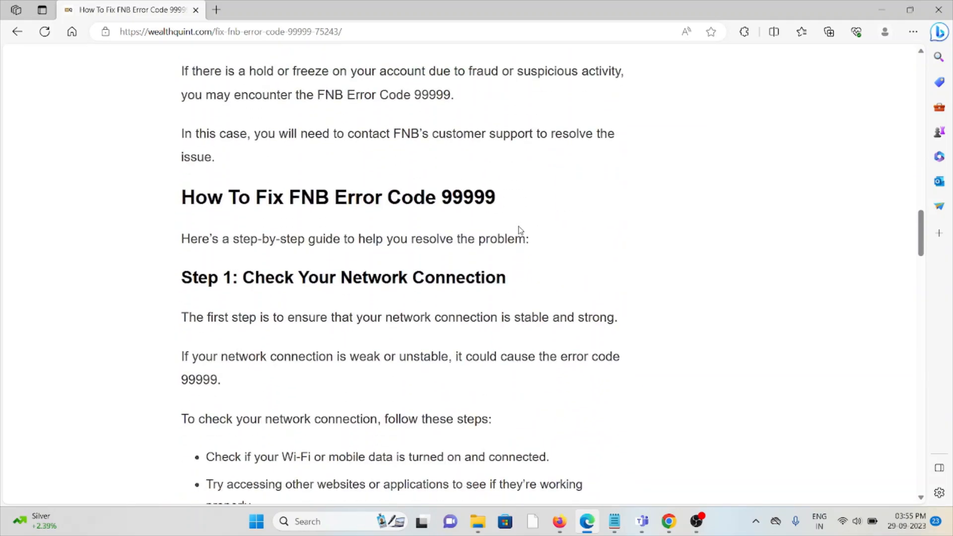
mouse_move(512, 239)
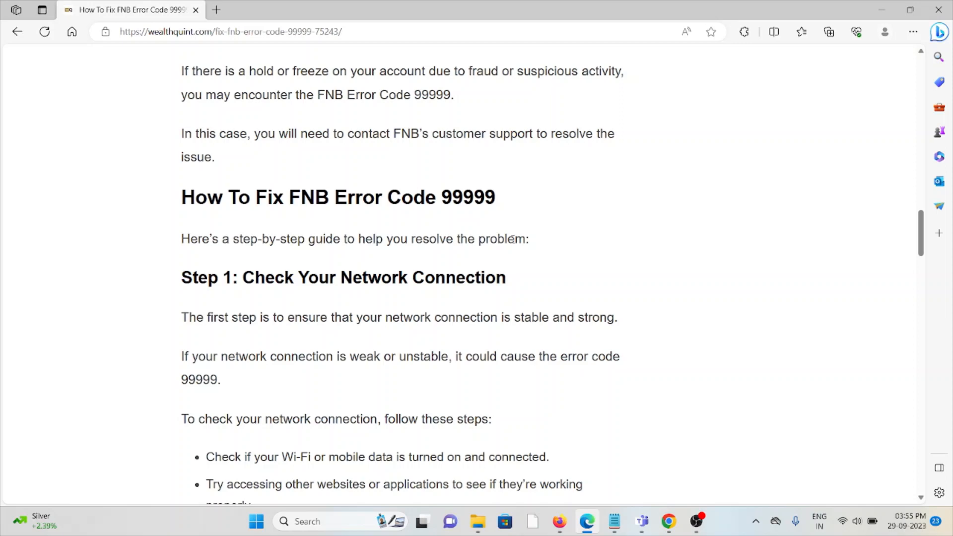
mouse_move(520, 212)
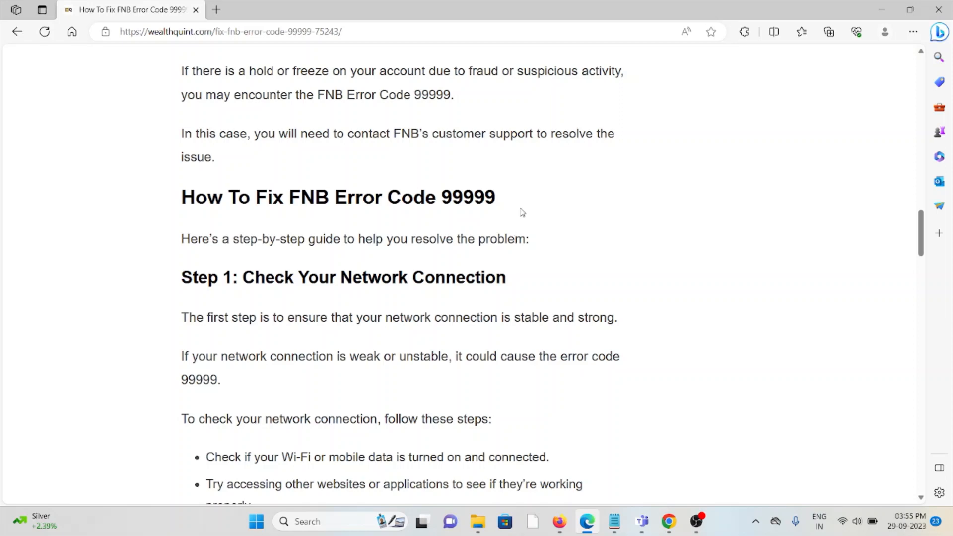
mouse_move(519, 214)
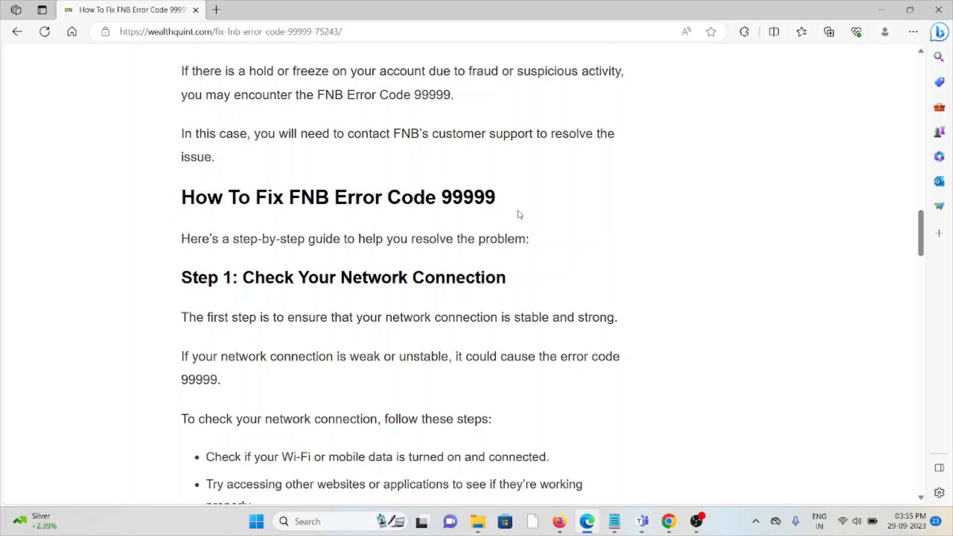
scroll(down, 3)
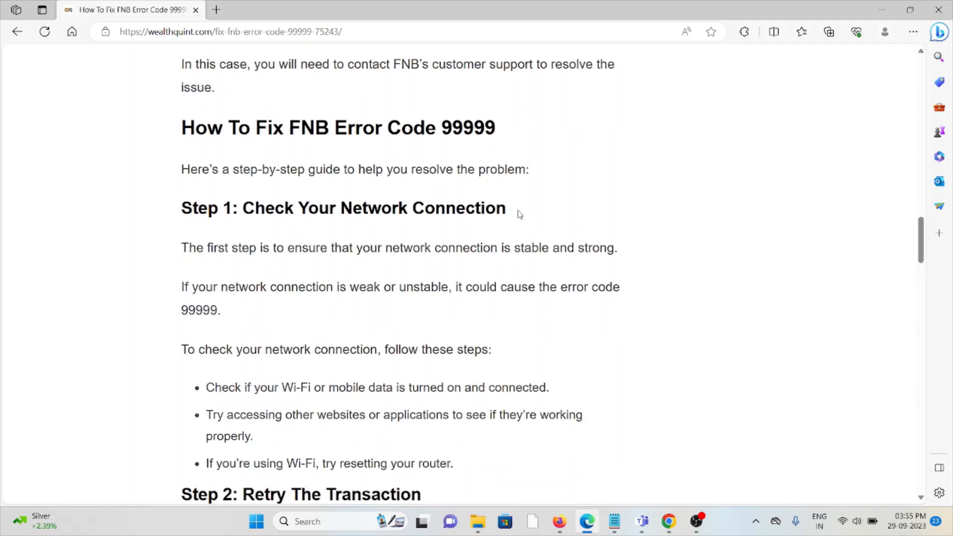
scroll(down, 3)
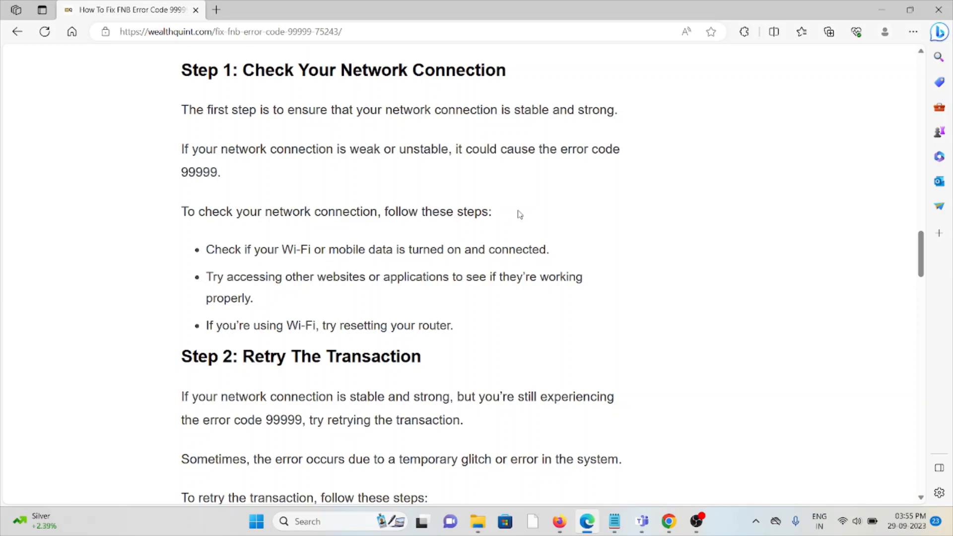
mouse_move(533, 233)
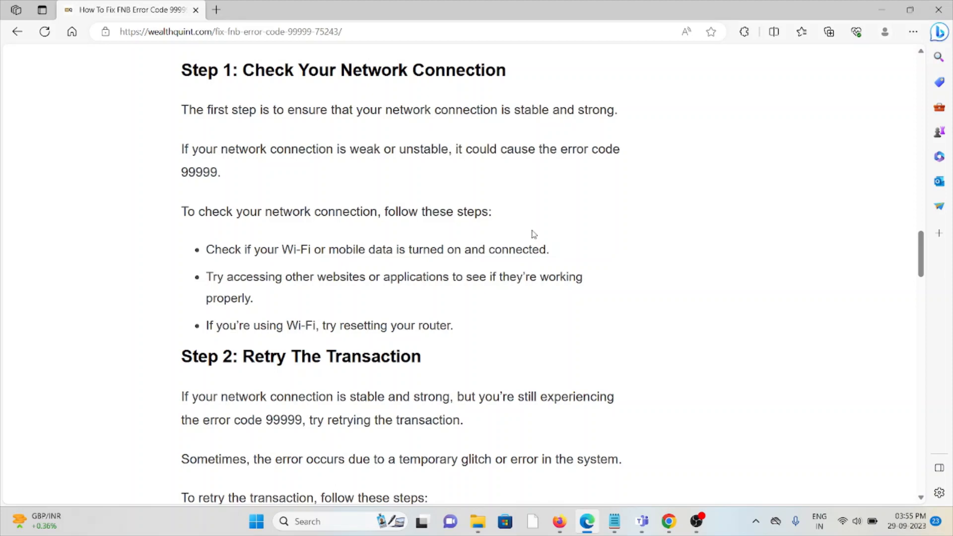
mouse_move(524, 239)
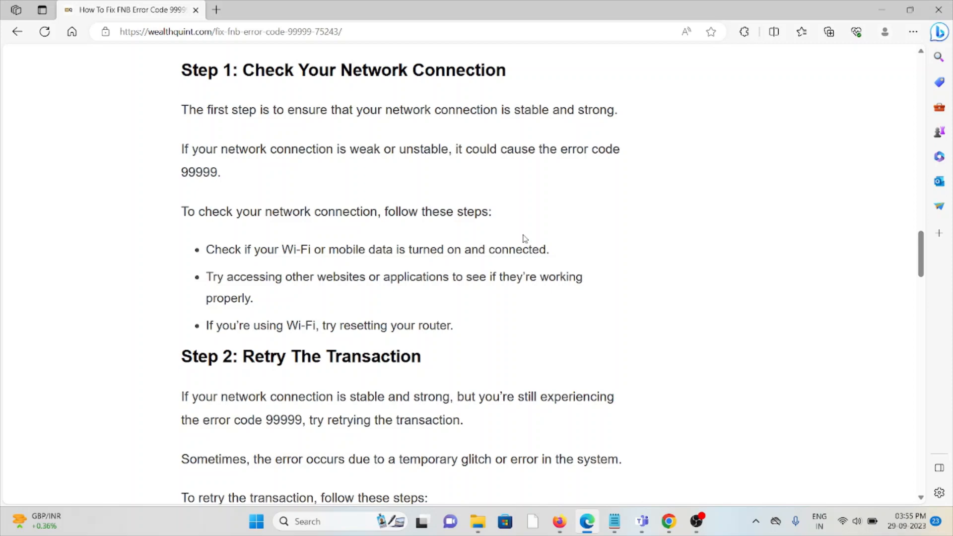
mouse_move(522, 233)
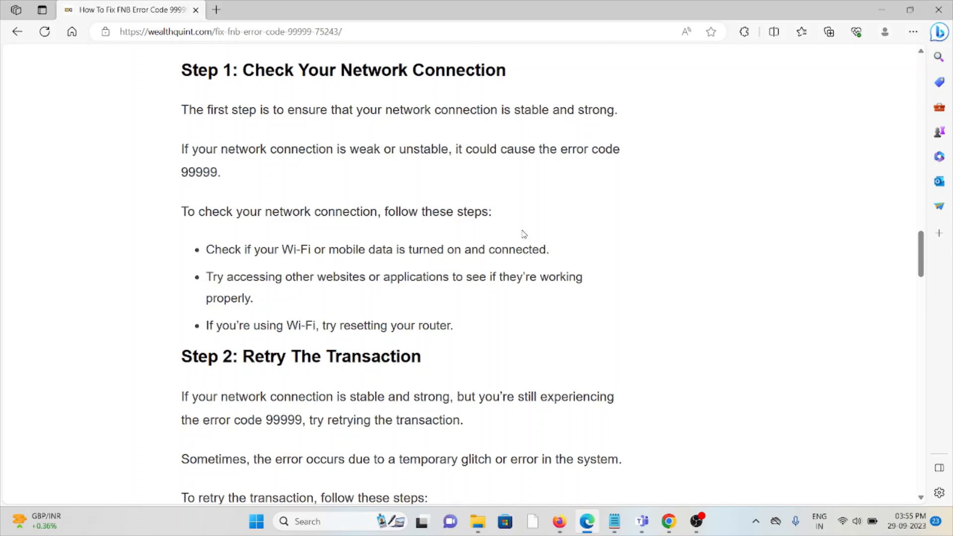
Scroll past Step 2: Retry The Transaction until Step 3: Verify Account Details is in view
scroll(down, 3)
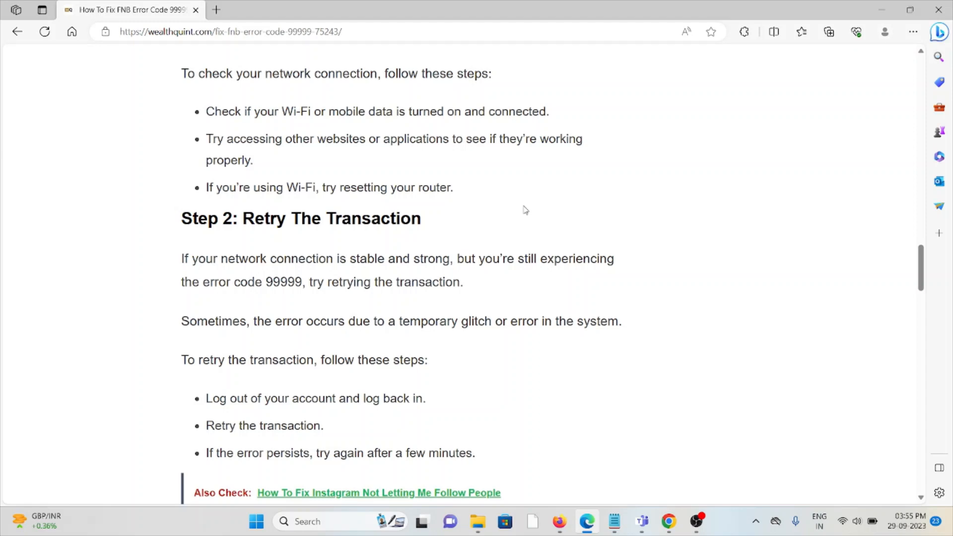
scroll(down, 3)
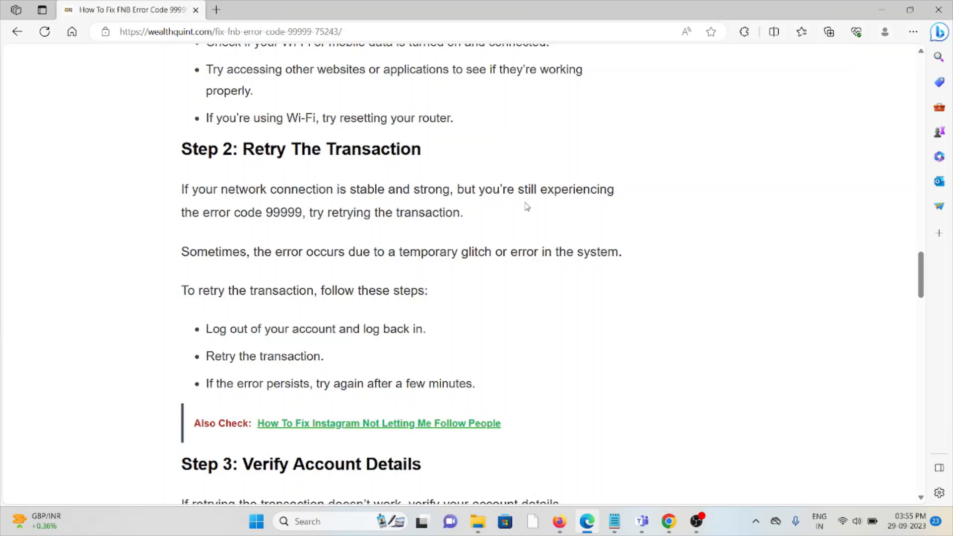
mouse_move(528, 203)
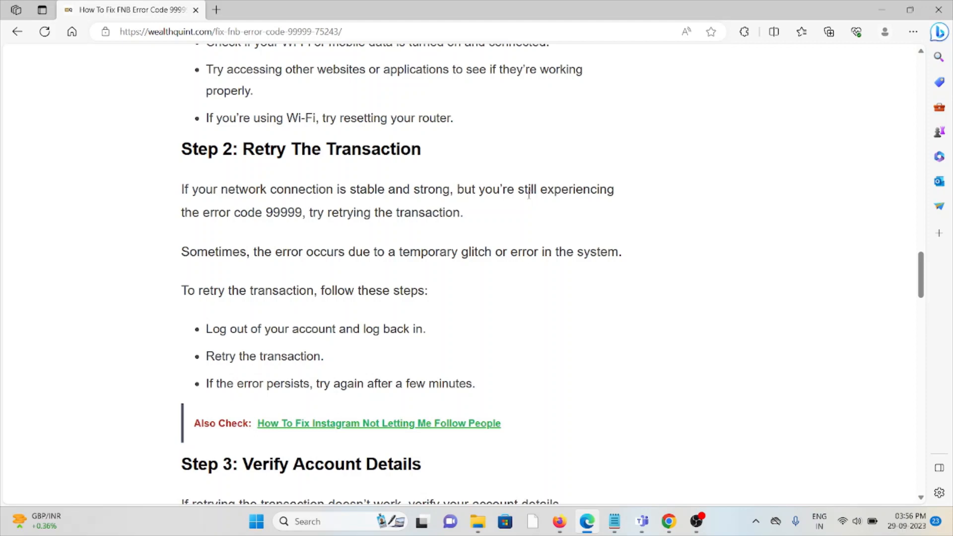
mouse_move(513, 173)
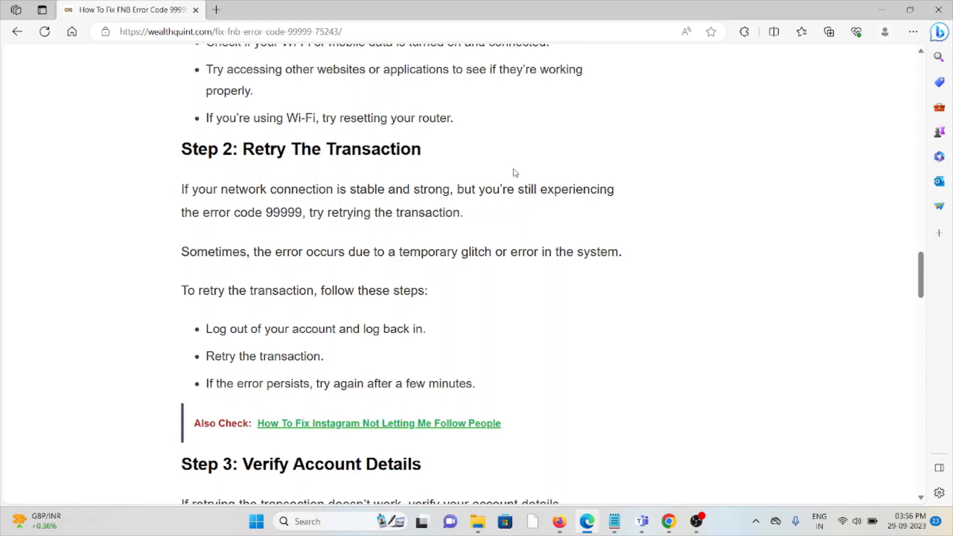
mouse_move(511, 165)
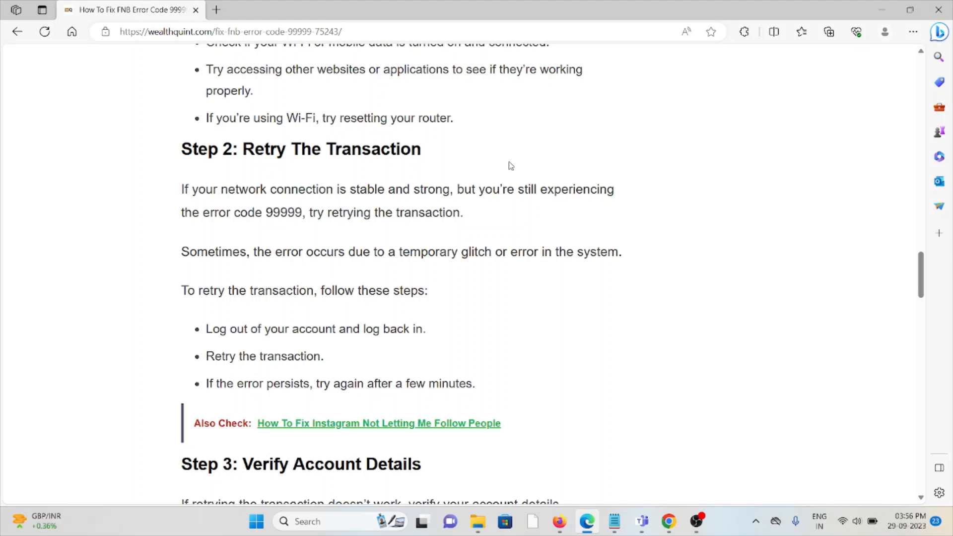
scroll(down, 3)
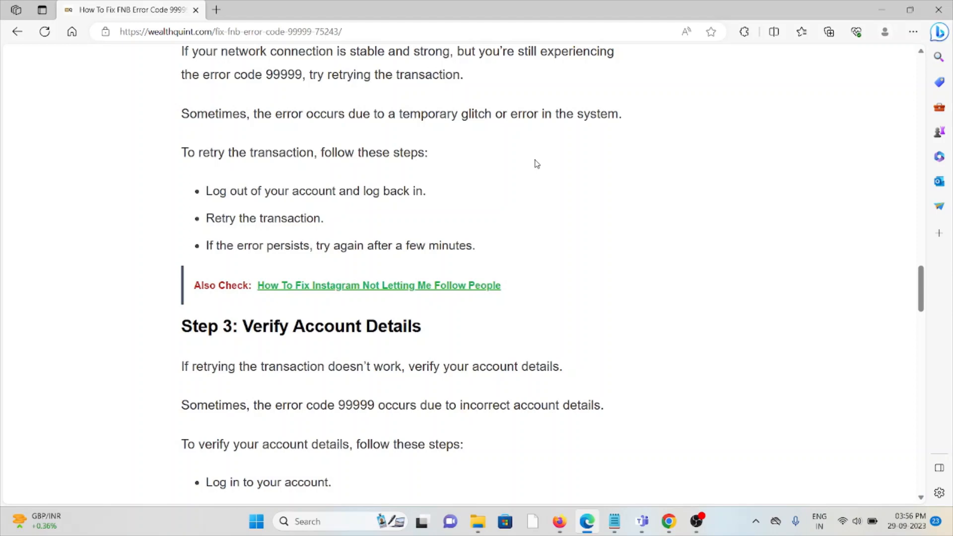
scroll(down, 3)
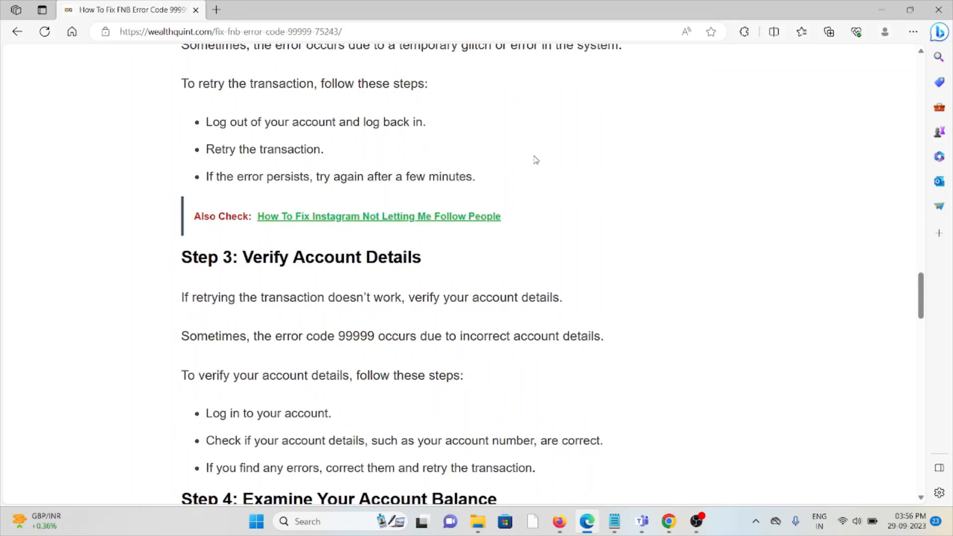
mouse_move(524, 150)
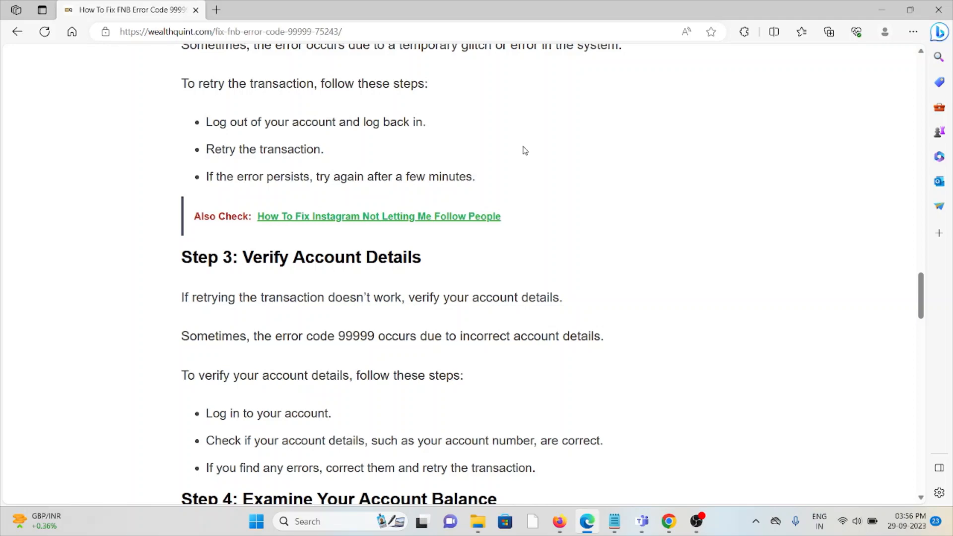
Scroll through Step 3 and Step 4: Examine Your Account Balance with its bullet list
scroll(down, 3)
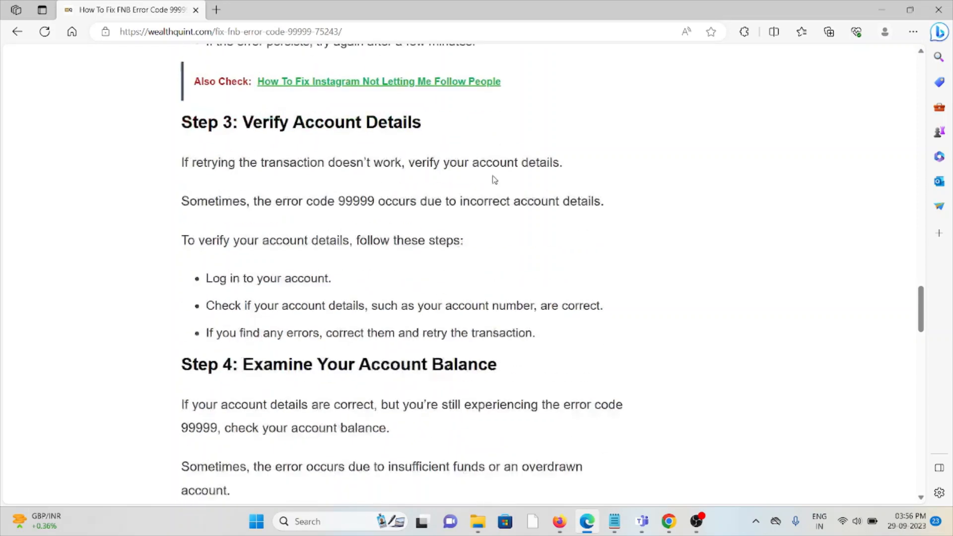
scroll(down, 3)
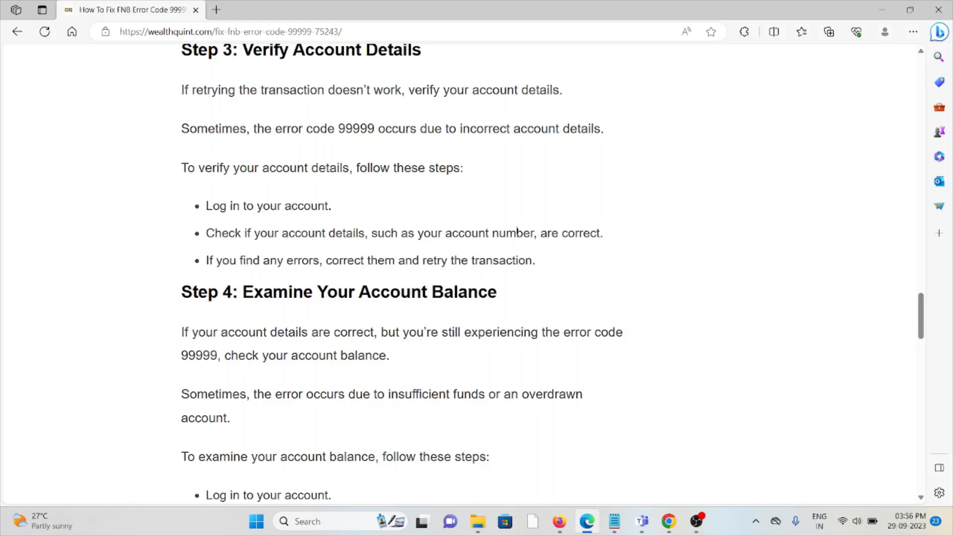
mouse_move(466, 266)
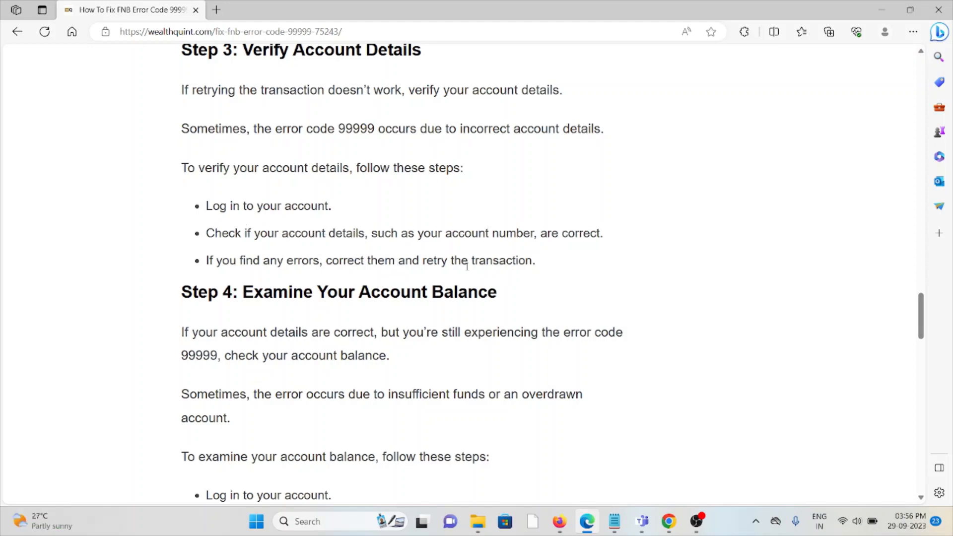
scroll(down, 3)
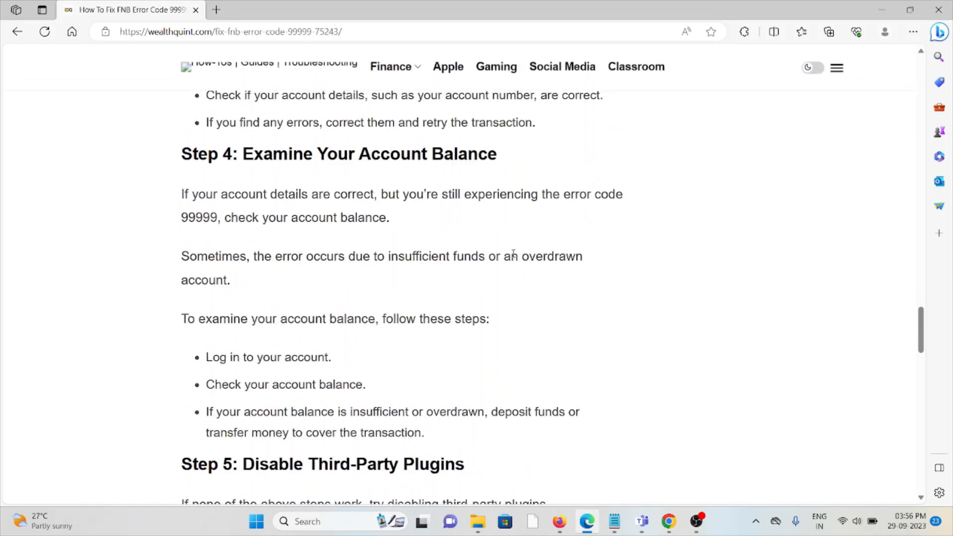
mouse_move(536, 214)
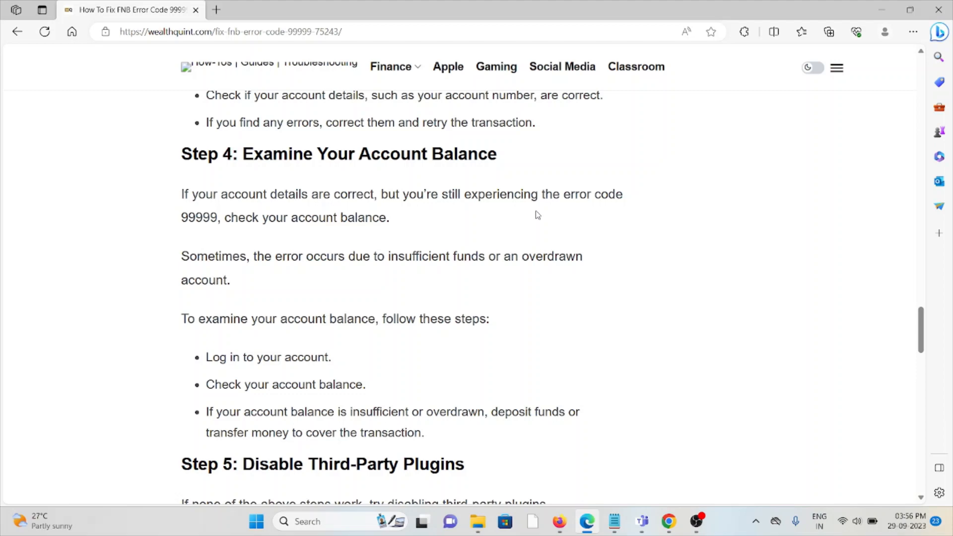
mouse_move(534, 238)
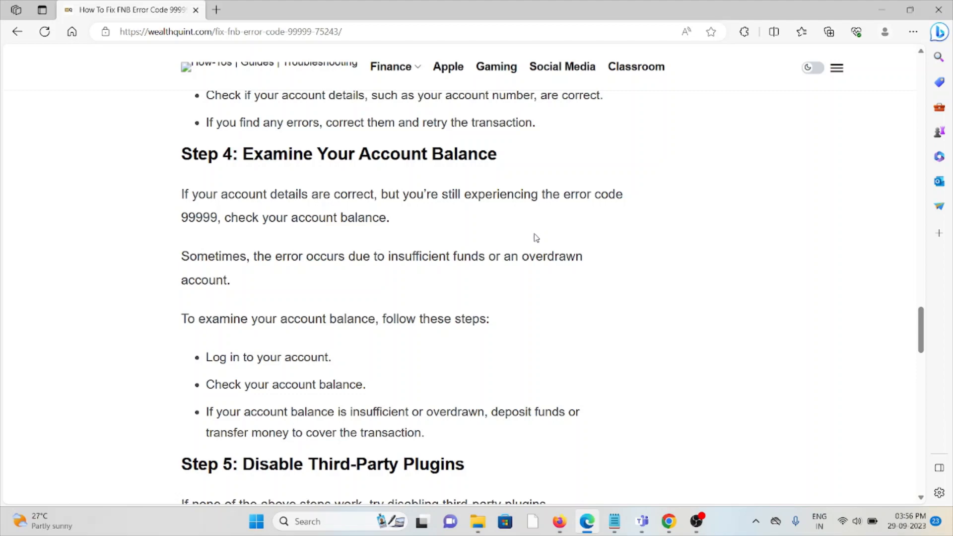
mouse_move(528, 212)
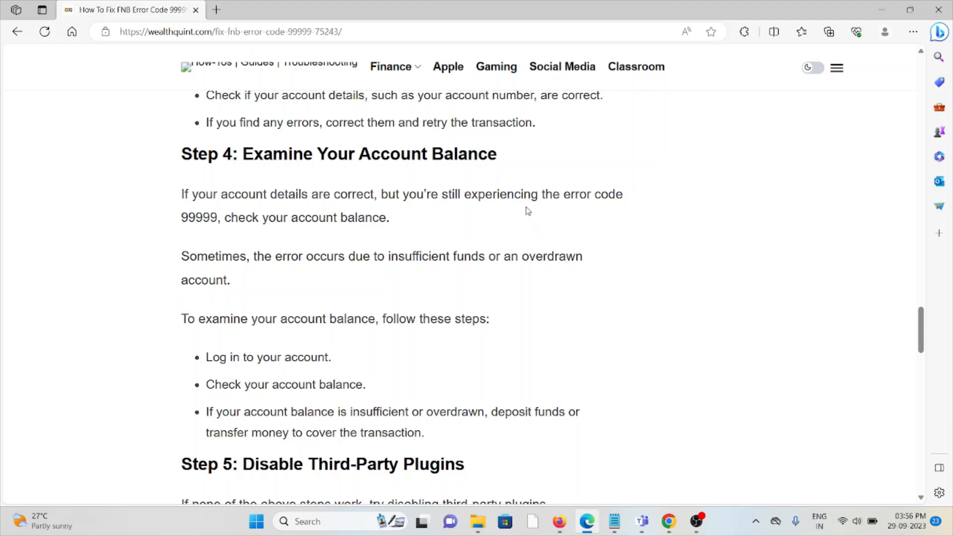
mouse_move(527, 206)
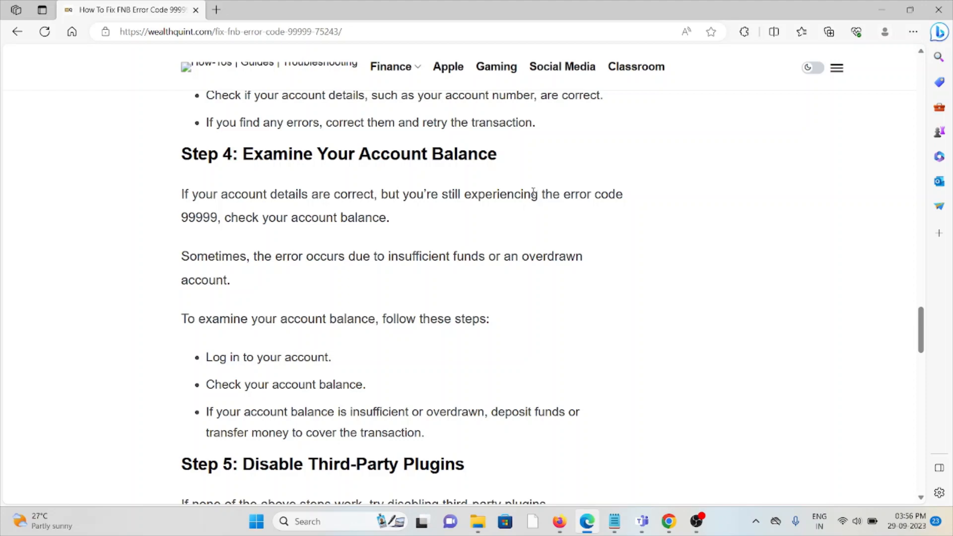
mouse_move(534, 188)
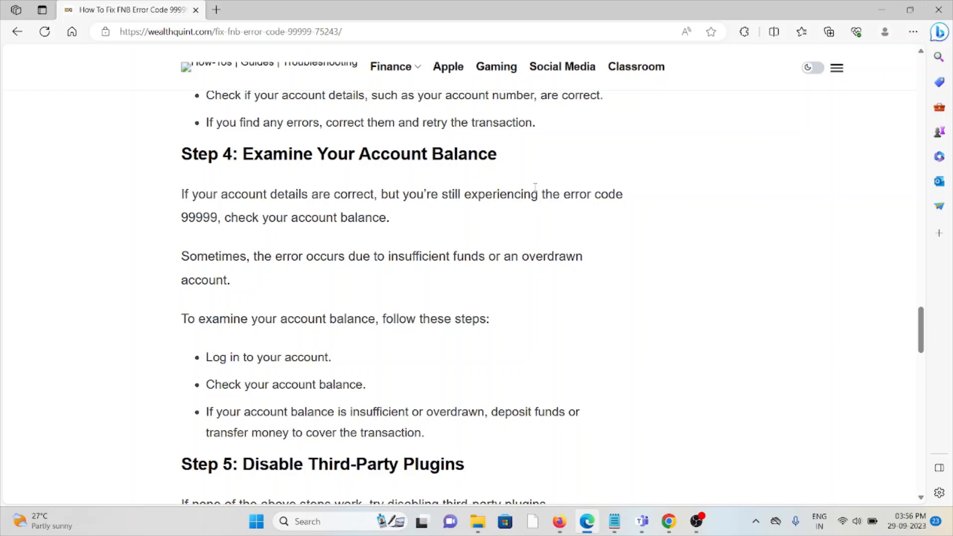
mouse_move(537, 182)
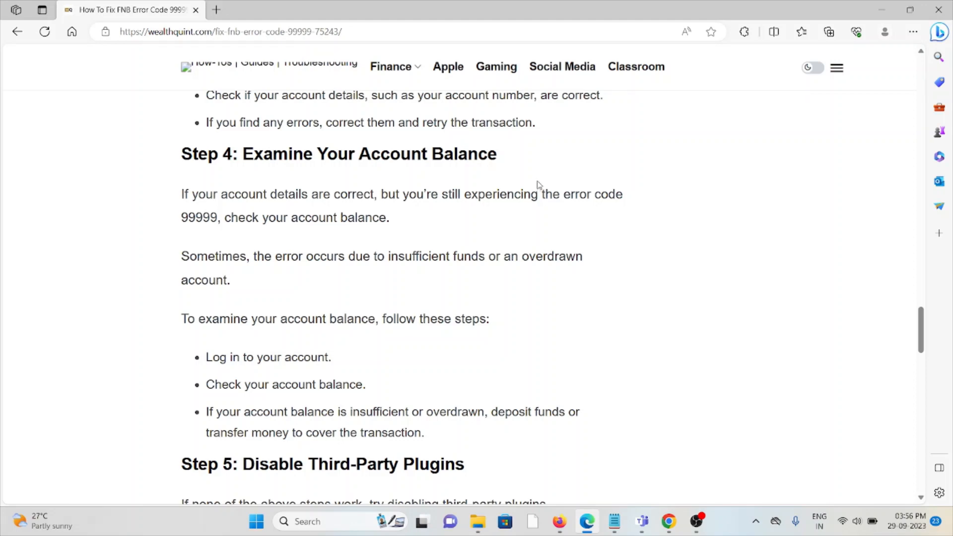
Scroll through Step 5: Disable Third-Party Plugins until Step 6: Clear Browser Cache appears
scroll(down, 3)
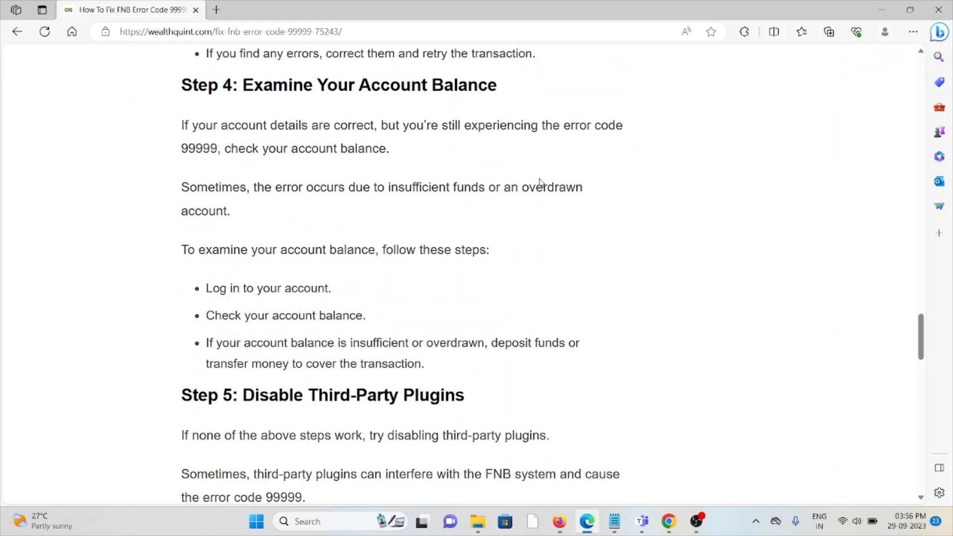
mouse_move(492, 179)
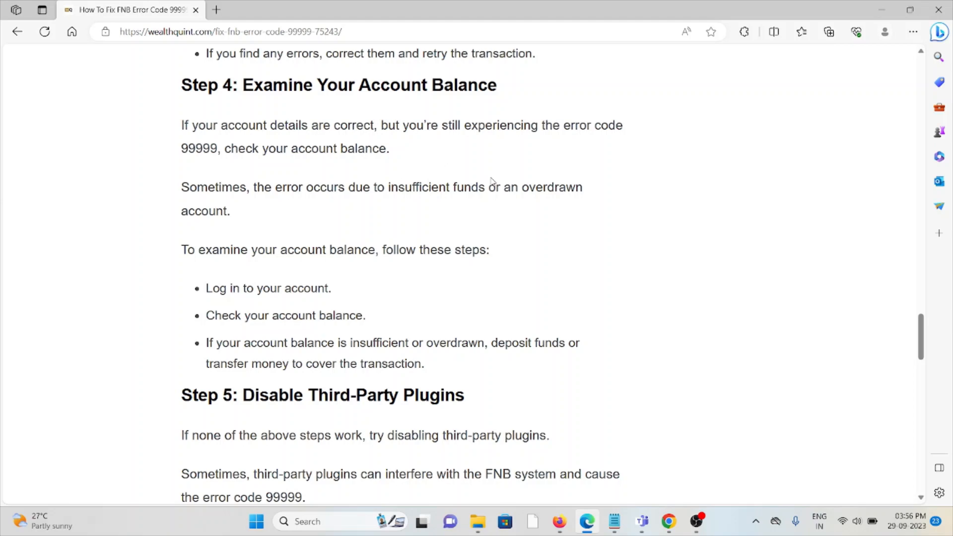
mouse_move(499, 175)
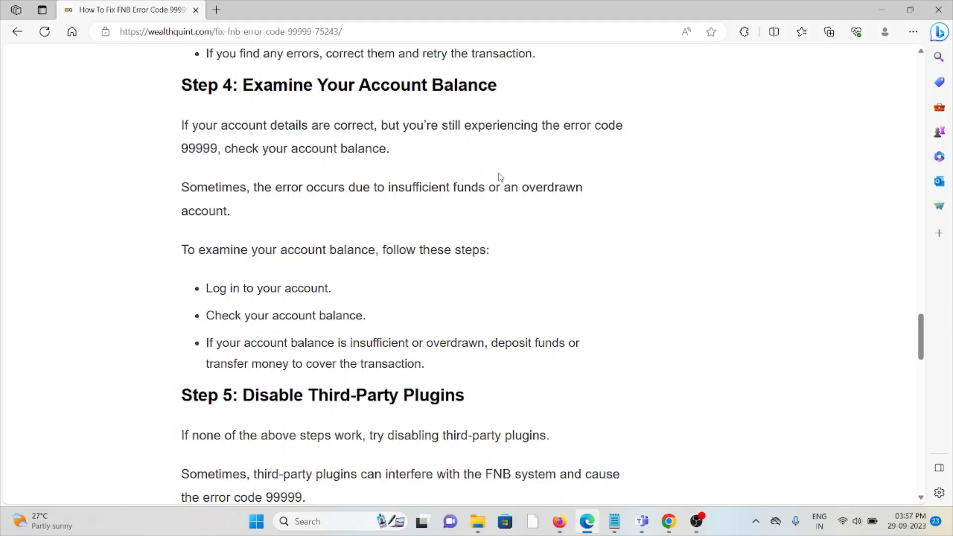
mouse_move(502, 174)
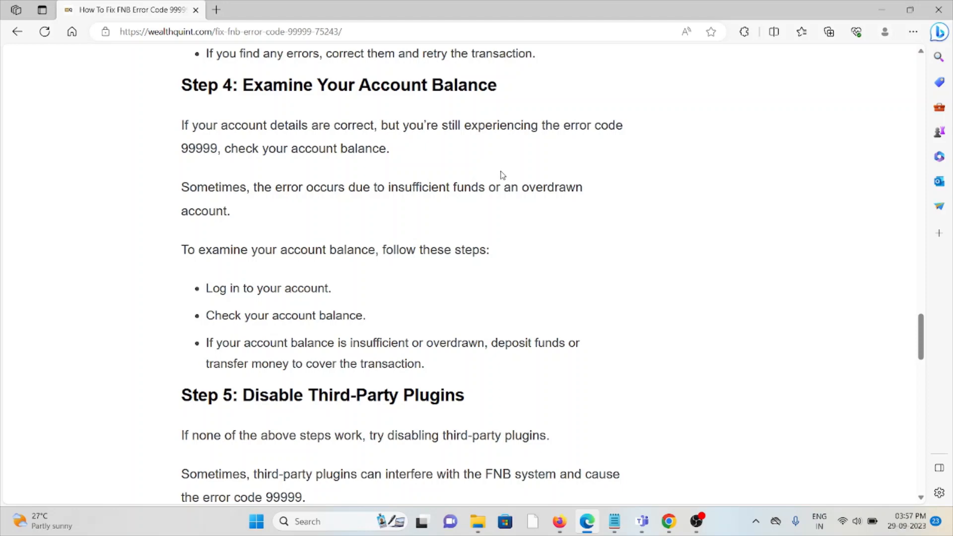
scroll(down, 3)
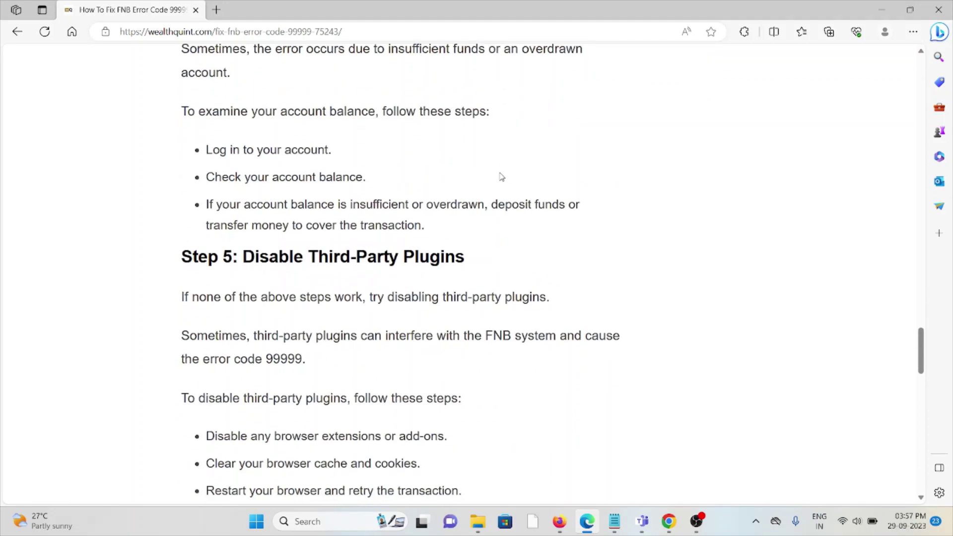
mouse_move(493, 184)
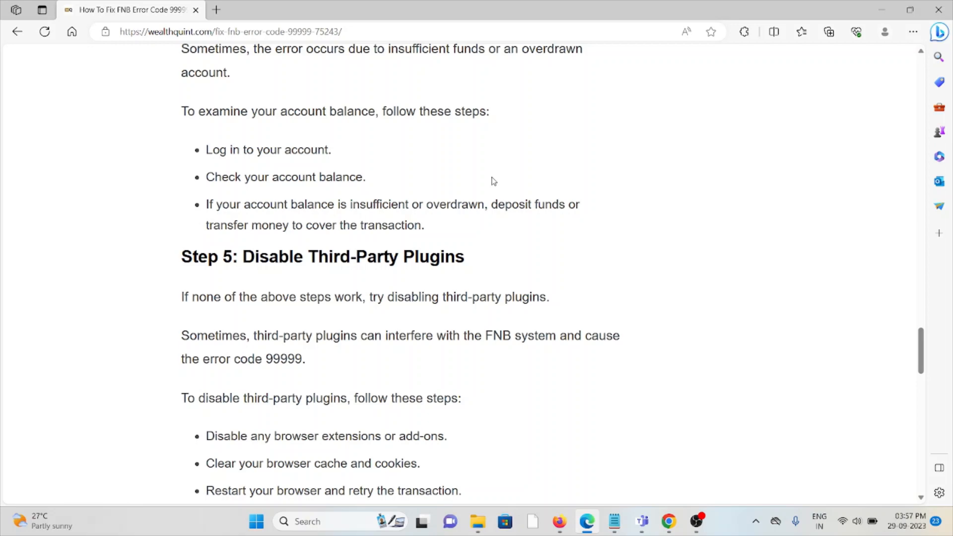
scroll(down, 3)
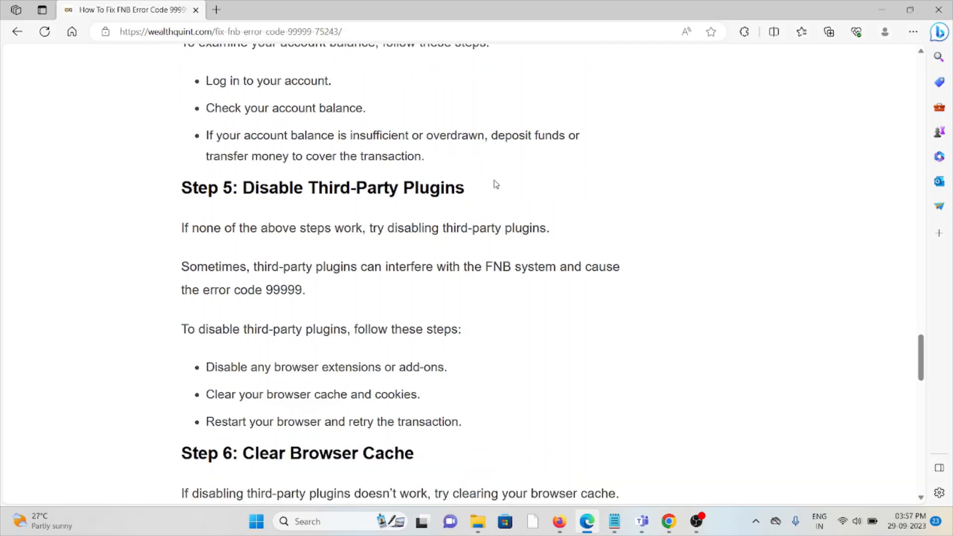
mouse_move(495, 173)
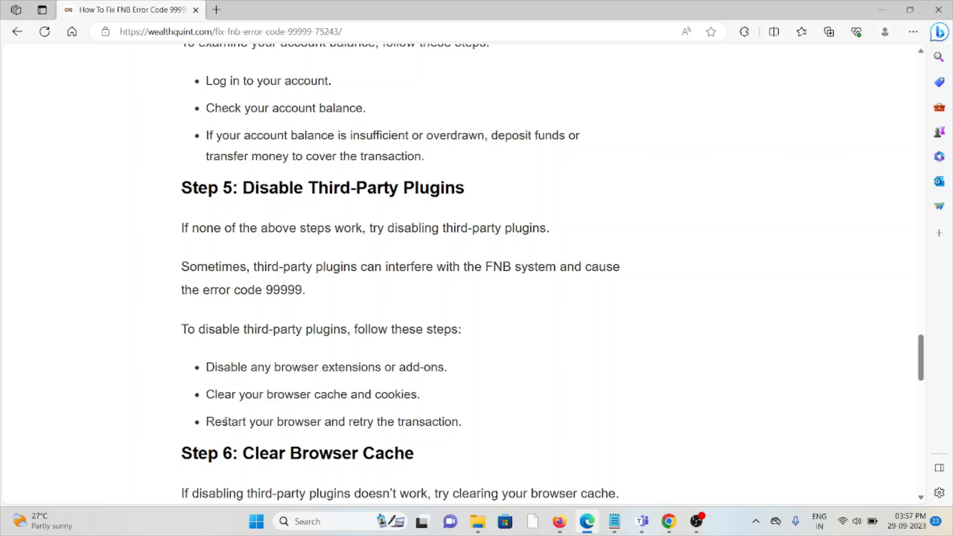
Scroll through Step 6: Clear Browser Cache and the closing advice to the Similar Posts list
scroll(down, 3)
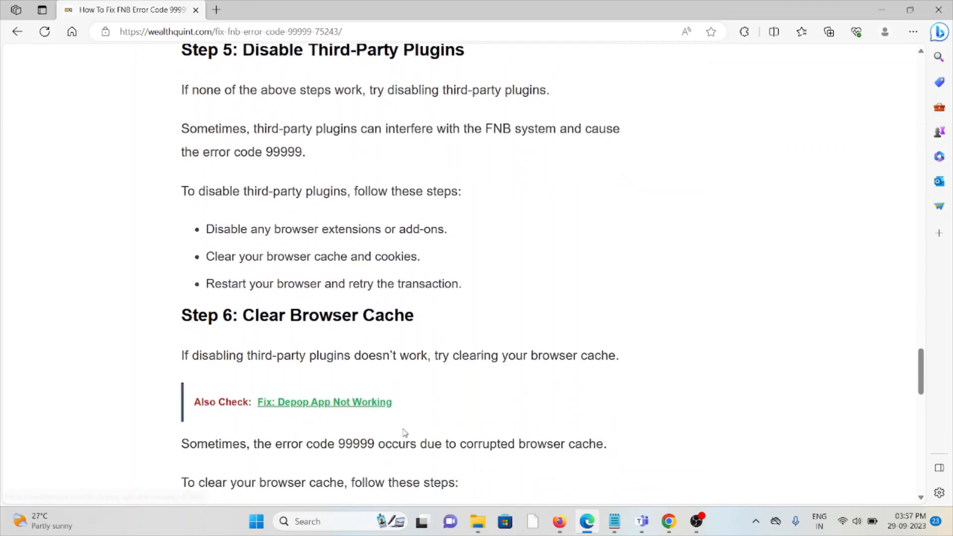
mouse_move(431, 414)
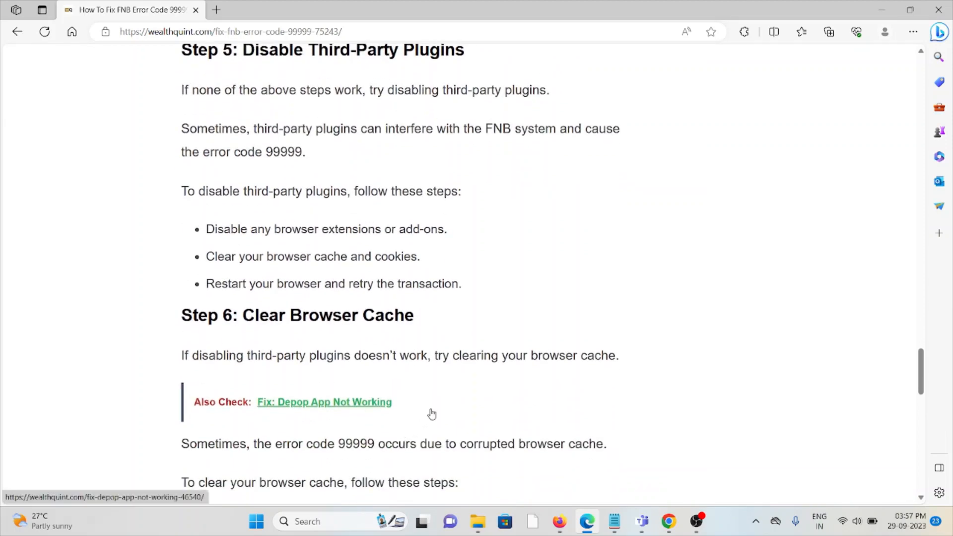
scroll(down, 3)
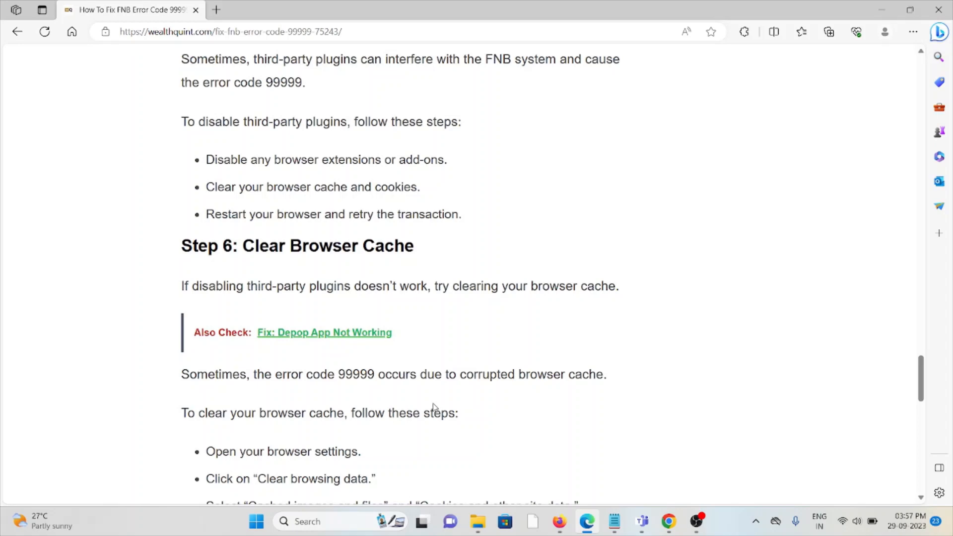
scroll(down, 3)
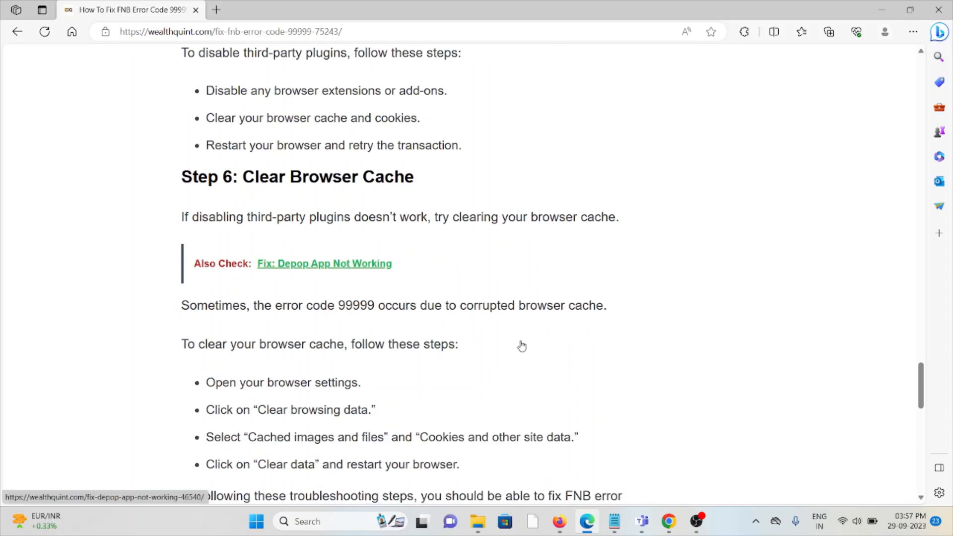
scroll(down, 3)
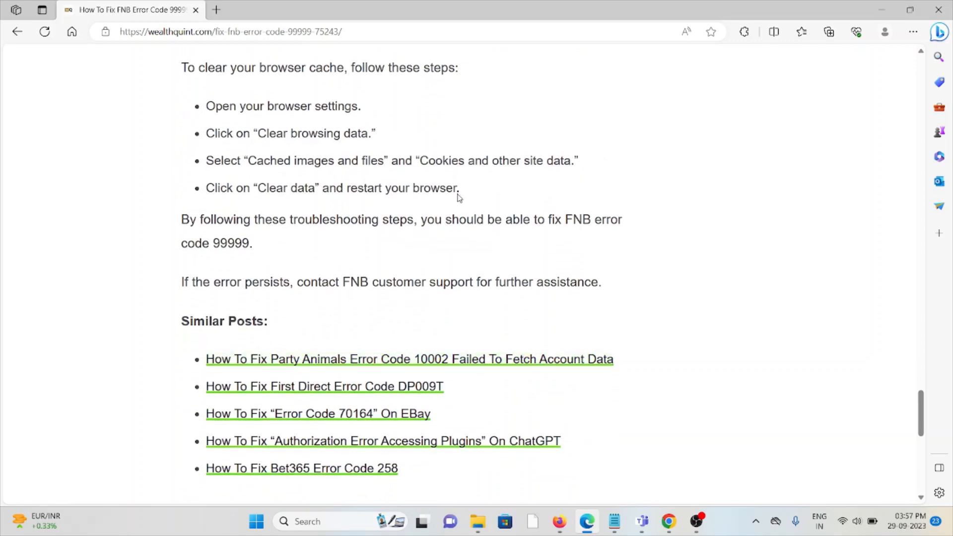
mouse_move(233, 409)
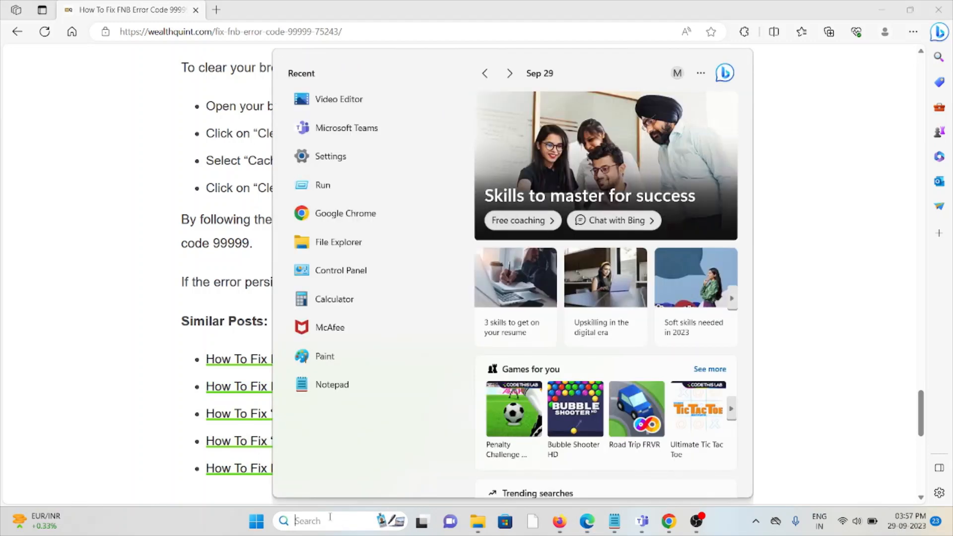
Launch Chrome via search 'chr' and clear history, cookies and cached files for all time
text(chr)
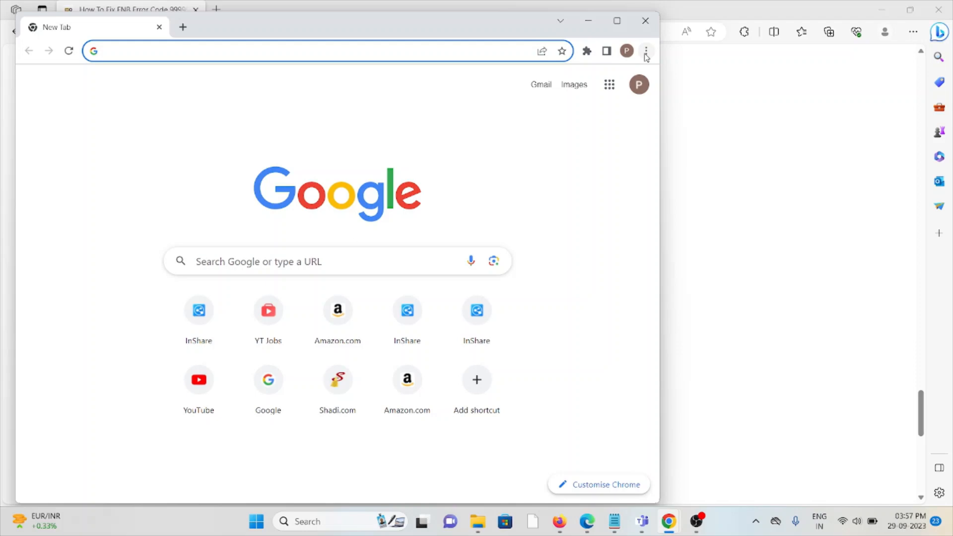
click(645, 52)
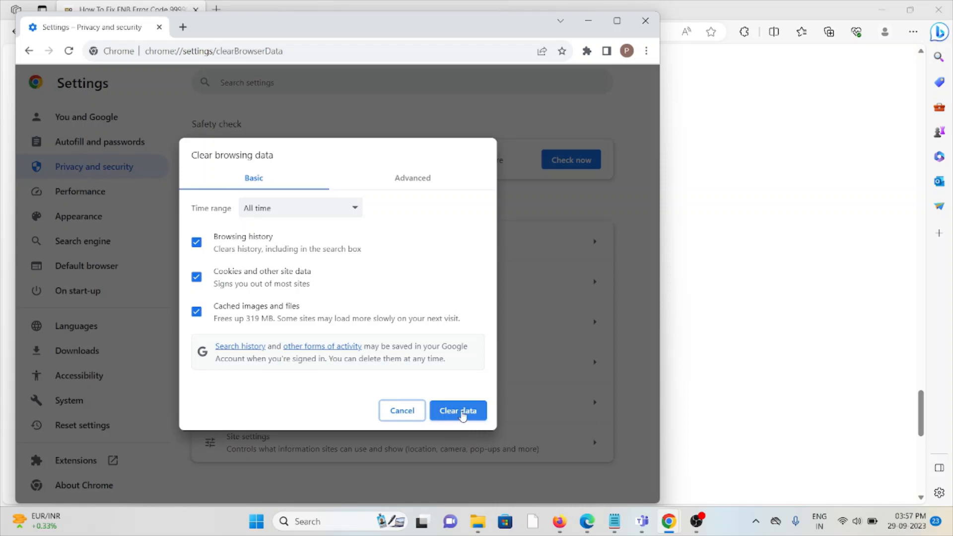
click(459, 410)
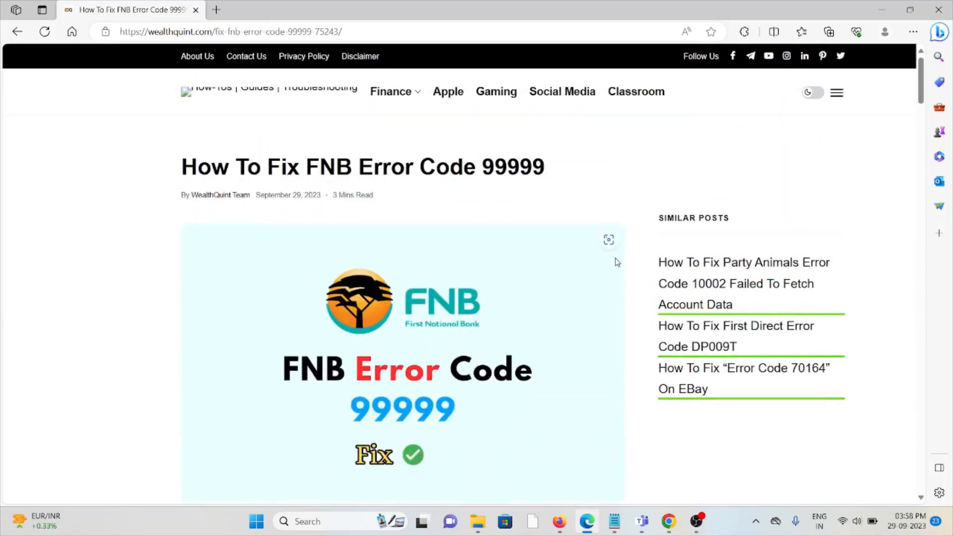
mouse_move(594, 176)
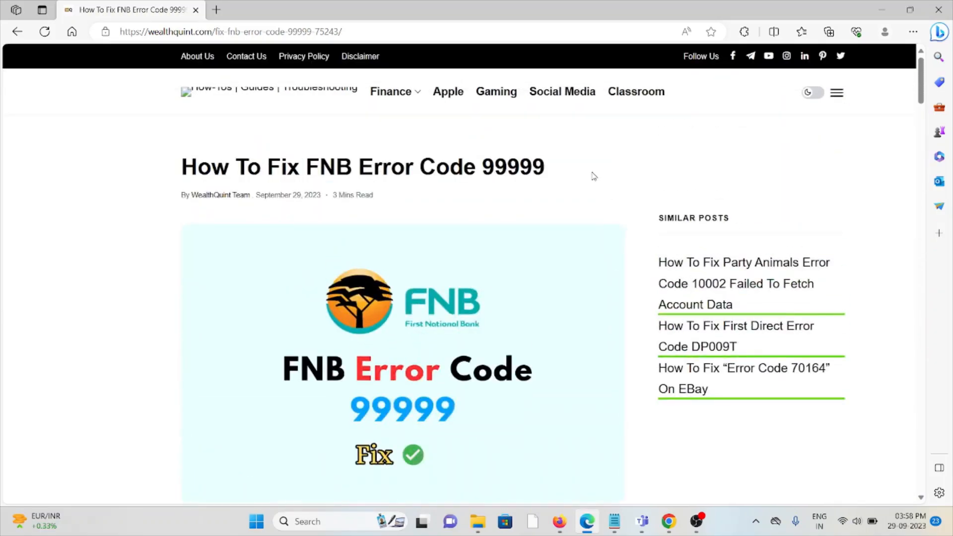